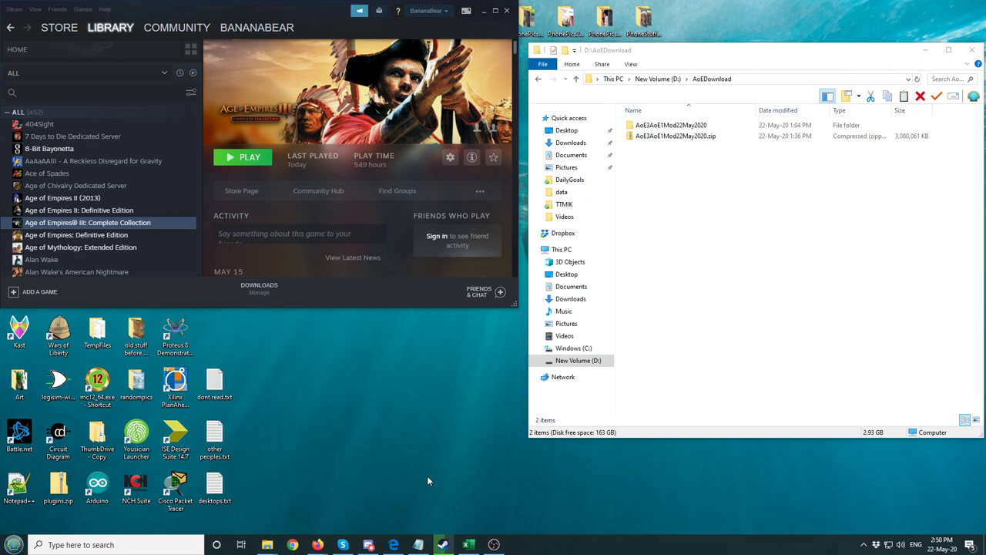
Step: Open the extracted AoE3AndTADMod folder inside D:\AoE3Download
{"action": "left_click", "coordinate": [675, 135]}
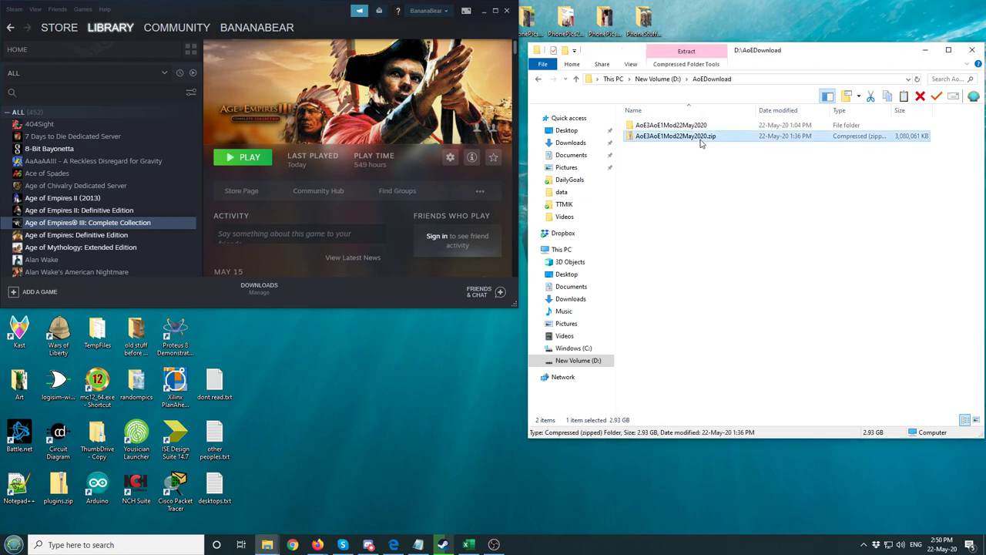
{"action": "right_click", "coordinate": [675, 136]}
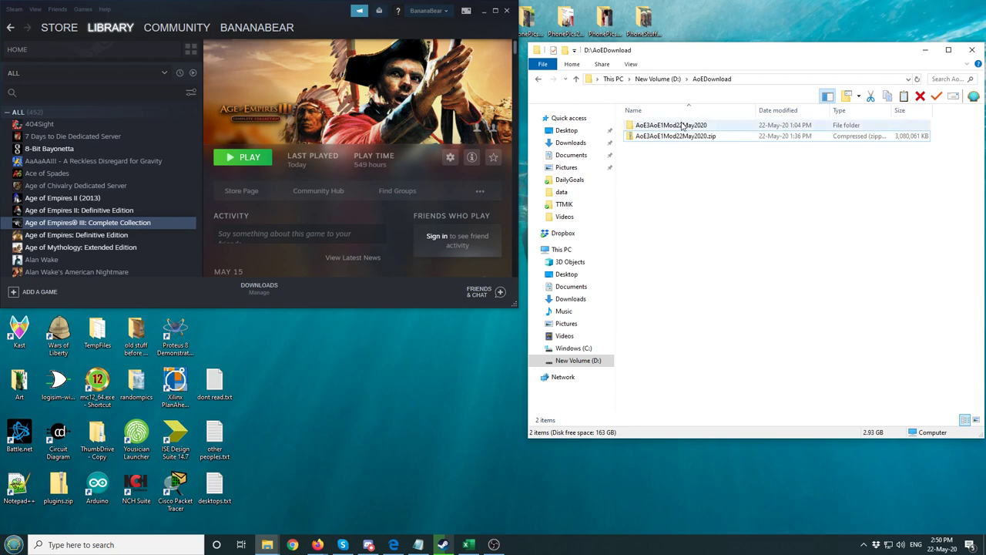
{"action": "mouse_move", "coordinate": [671, 125]}
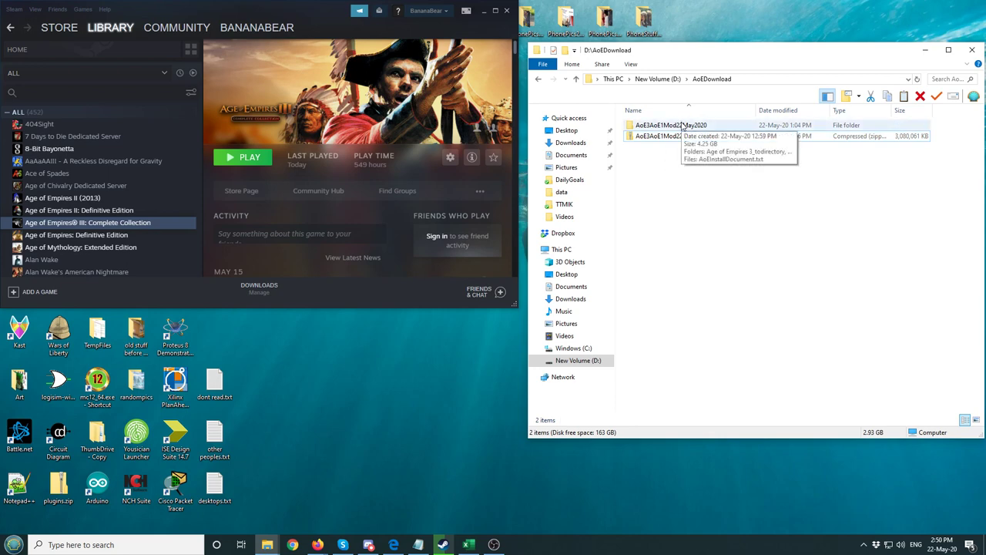
{"action": "double_click", "coordinate": [670, 125]}
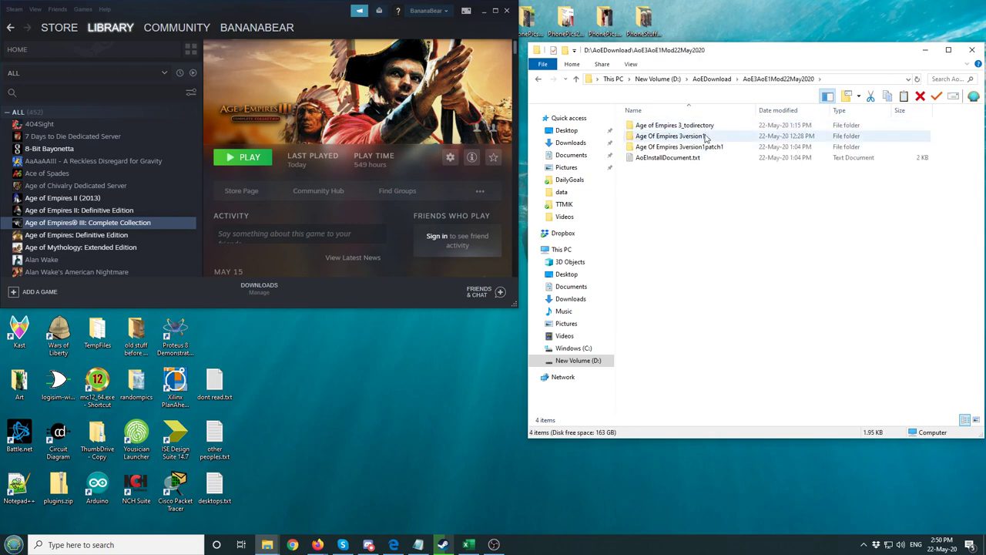
{"action": "mouse_move", "coordinate": [669, 157]}
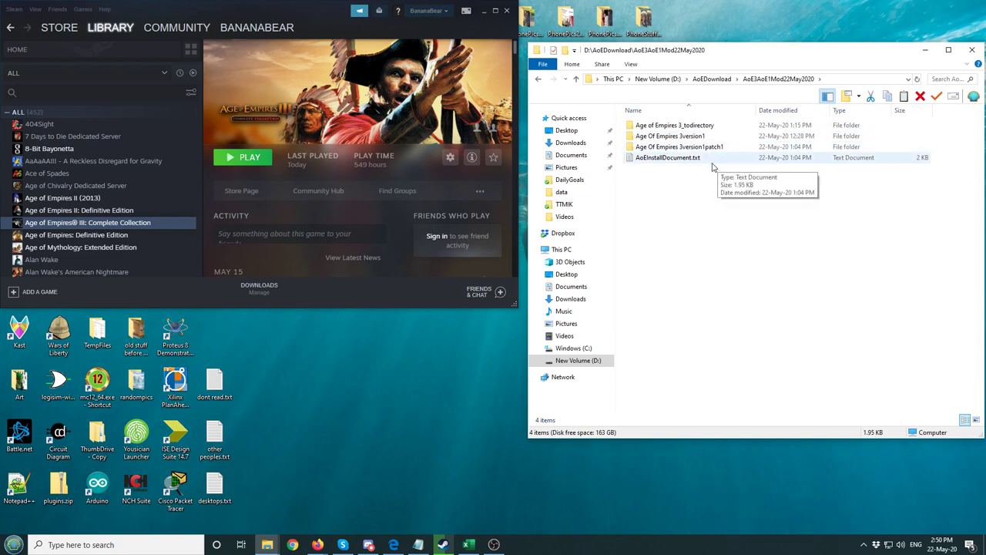
{"action": "mouse_move", "coordinate": [723, 216]}
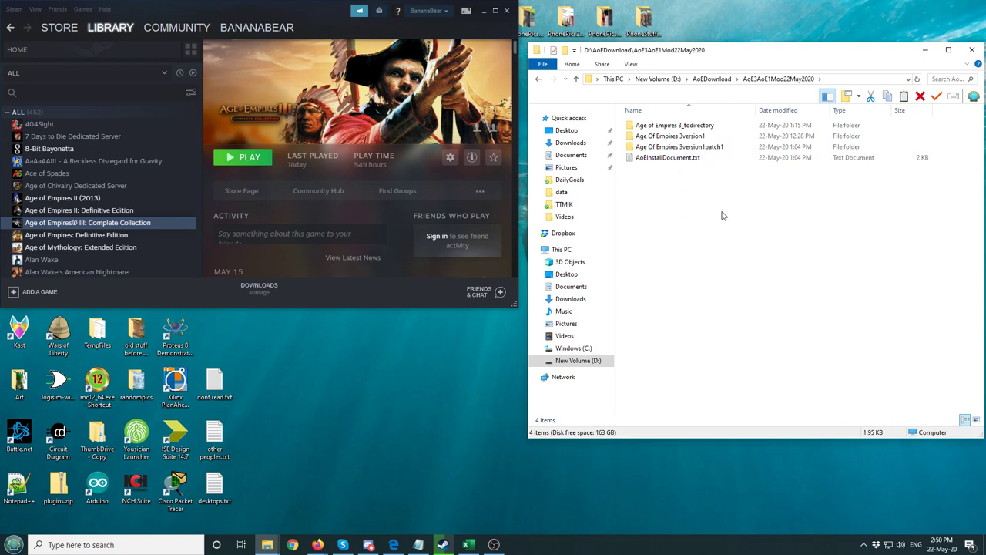
{"action": "mouse_move", "coordinate": [734, 224]}
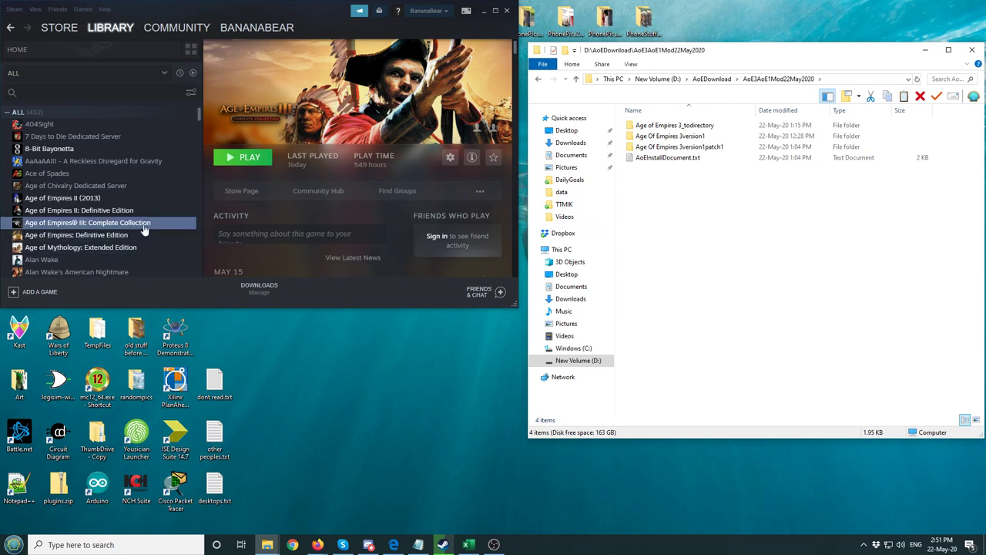
Step: Browse the local files of Age of Empires III: Complete Collection from the Steam library
{"action": "right_click", "coordinate": [87, 222]}
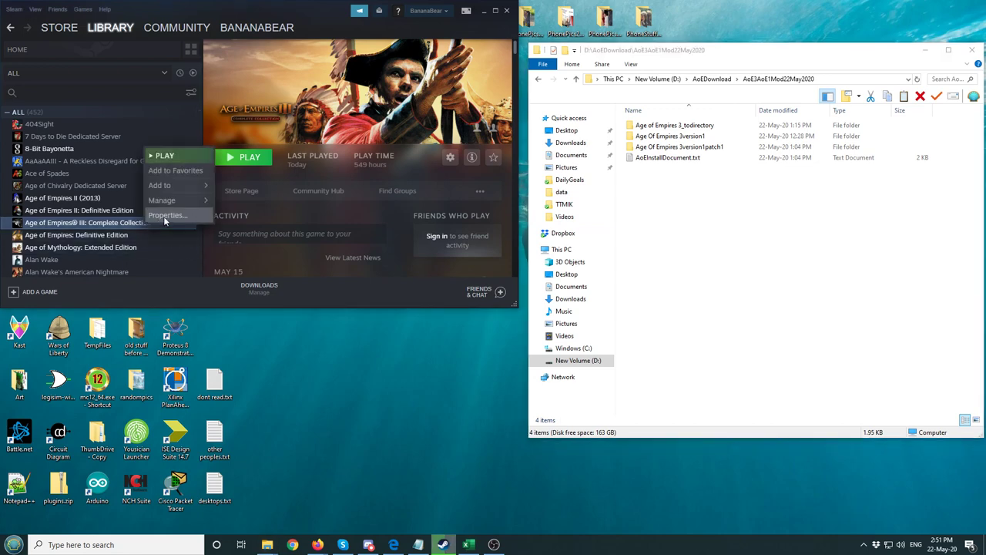
{"action": "left_click", "coordinate": [168, 216]}
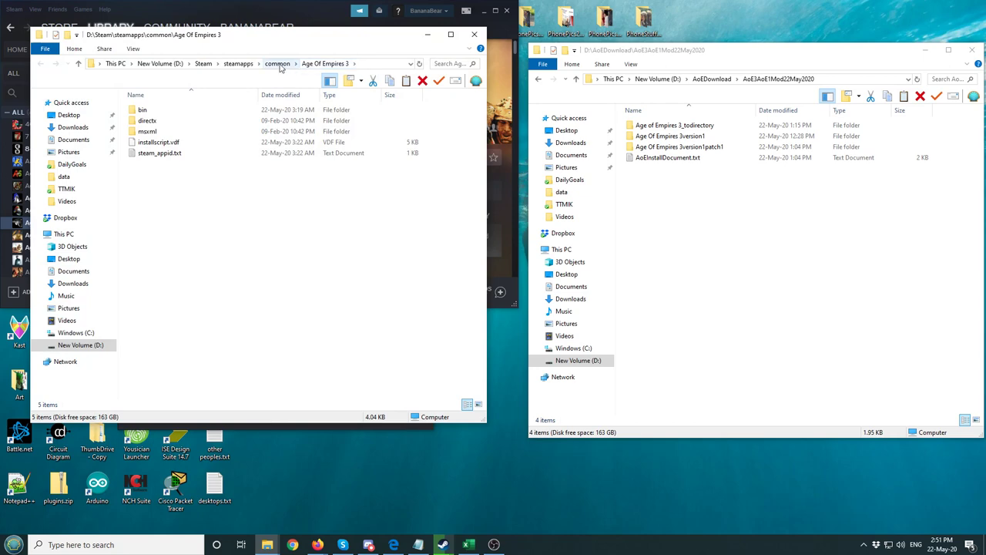
Step: In Steam's common folder, rename Age Of Empires 3 to Age Of Empires 3-OriginalGame
{"action": "left_click", "coordinate": [277, 63]}
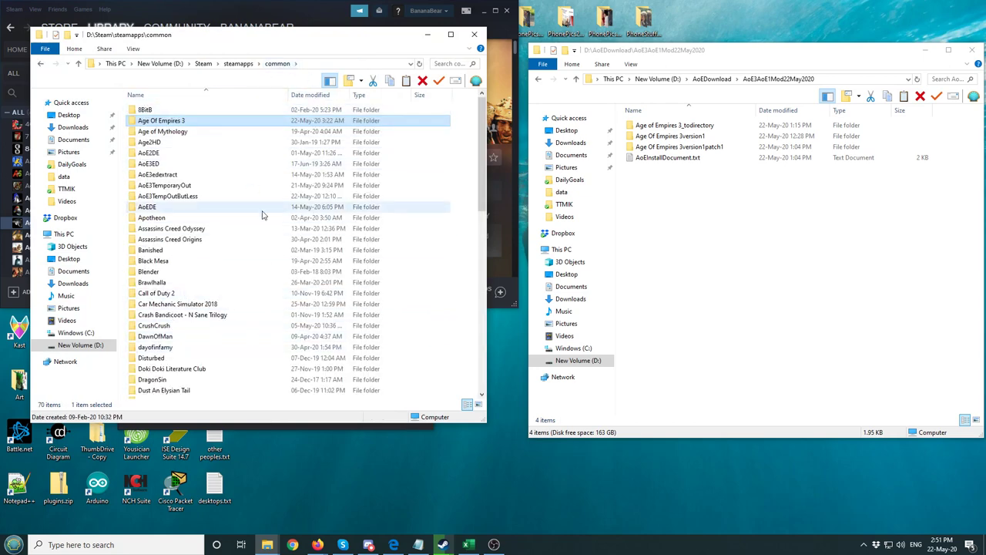
{"action": "right_click", "coordinate": [160, 120]}
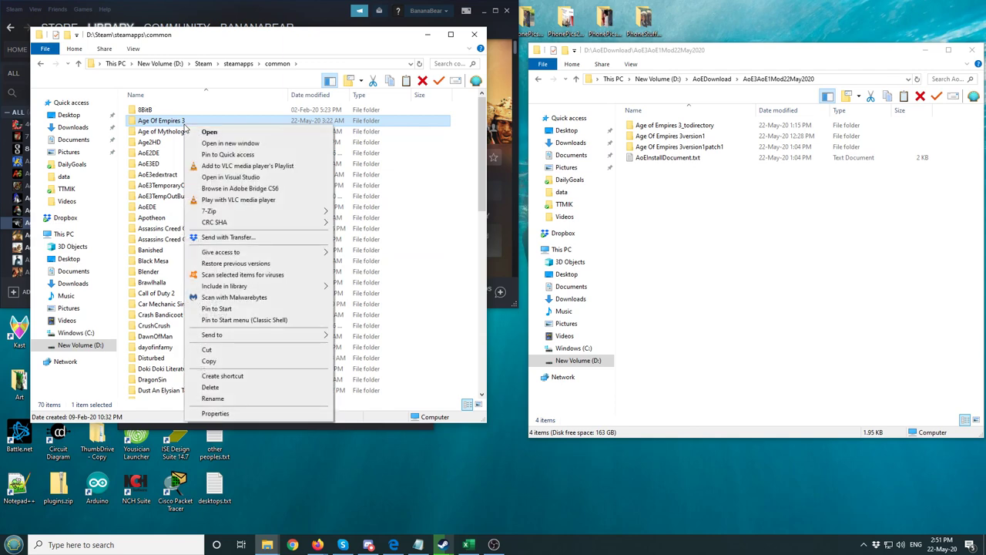
{"action": "mouse_move", "coordinate": [213, 398]}
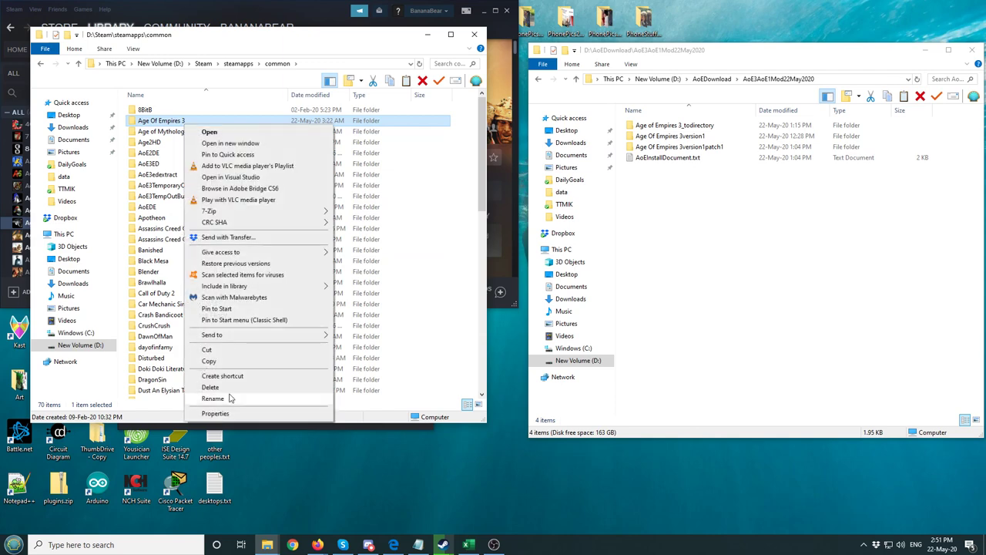
{"action": "left_click", "coordinate": [213, 397]}
{"action": "type", "text": "-Original"}
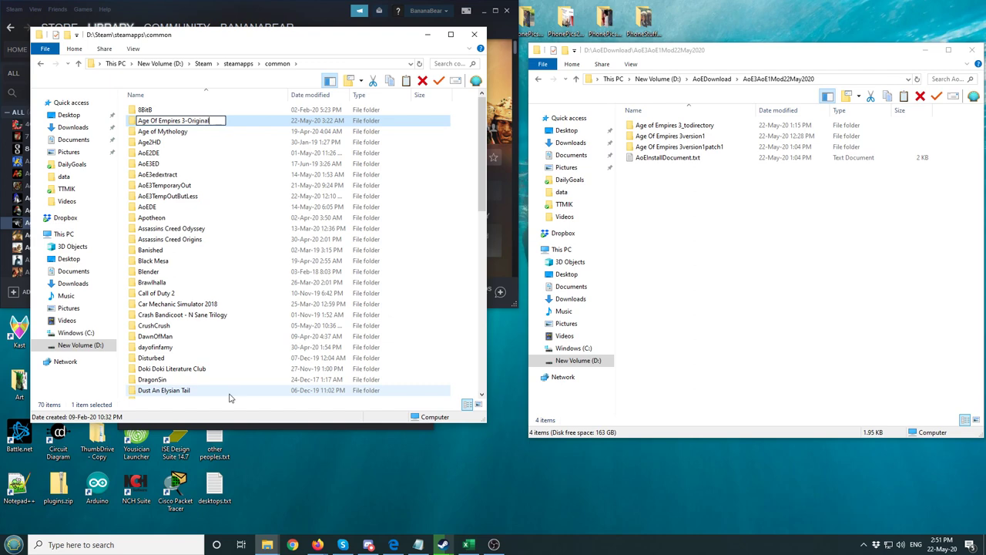
{"action": "type", "text": "Game"}
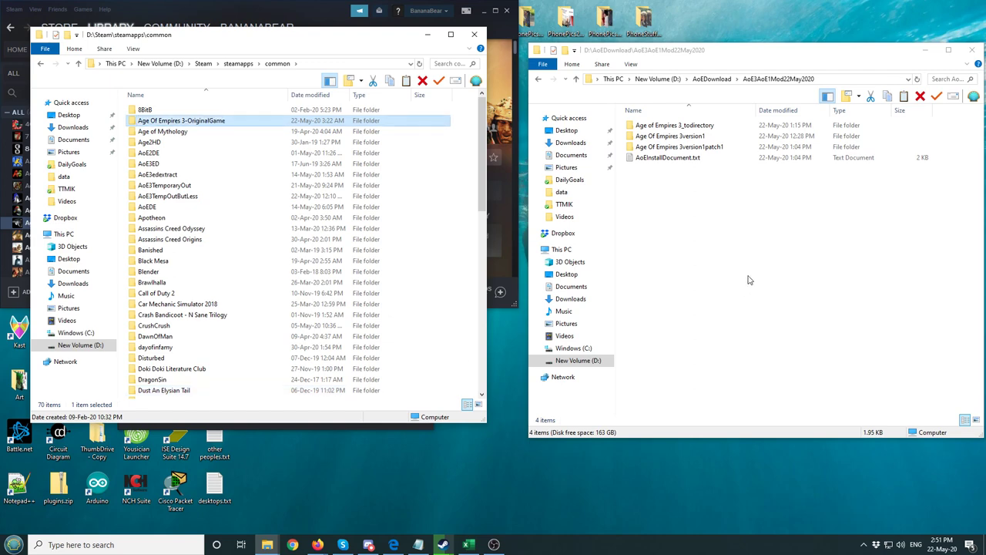
Step: Rename the Age Of Empires 3version1 mod folder to Age Of Empires 3
{"action": "left_click", "coordinate": [670, 136]}
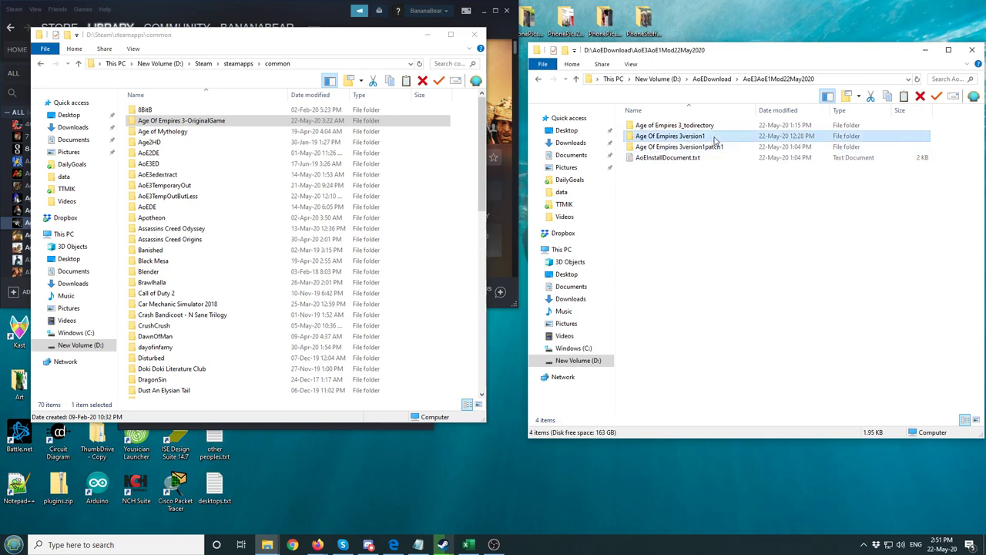
{"action": "right_click", "coordinate": [669, 136]}
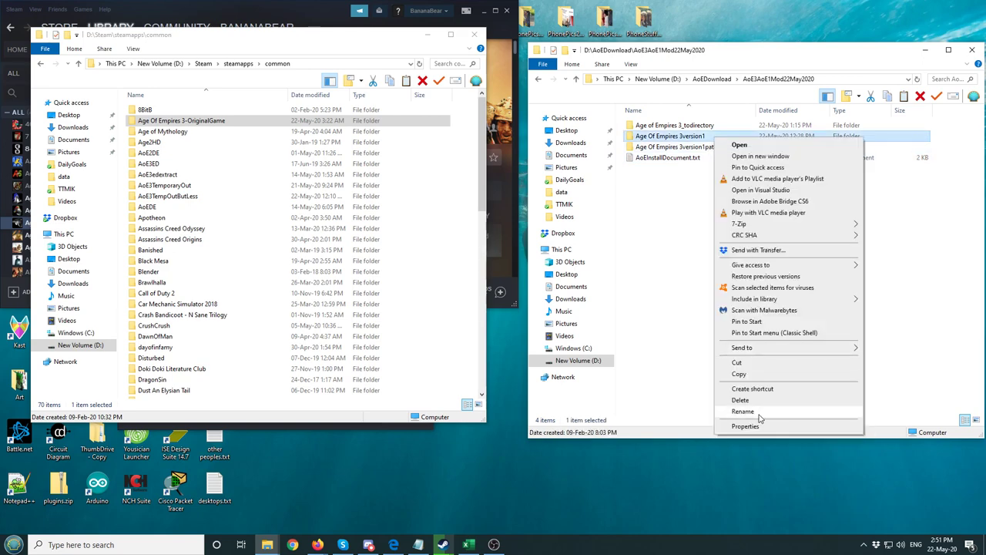
{"action": "left_click", "coordinate": [743, 409]}
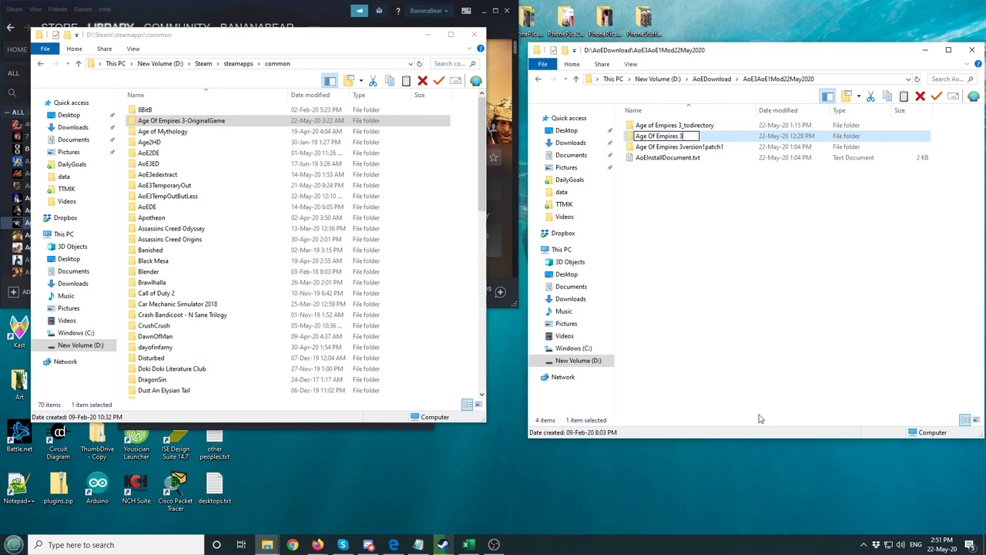
Step: Cut the renamed Age Of Empires 3 folder and paste it into Steam's common folder
{"action": "right_click", "coordinate": [660, 135]}
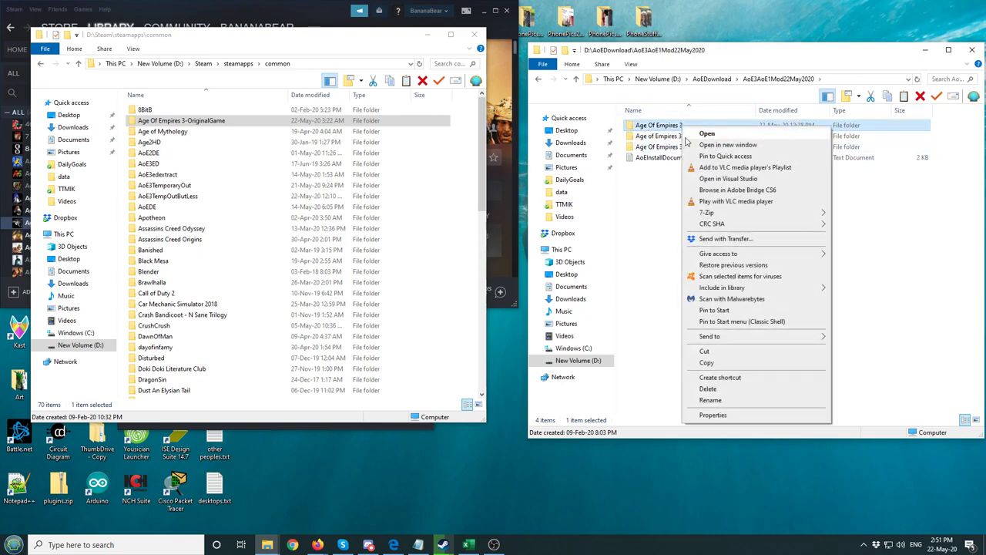
{"action": "left_click", "coordinate": [717, 346]}
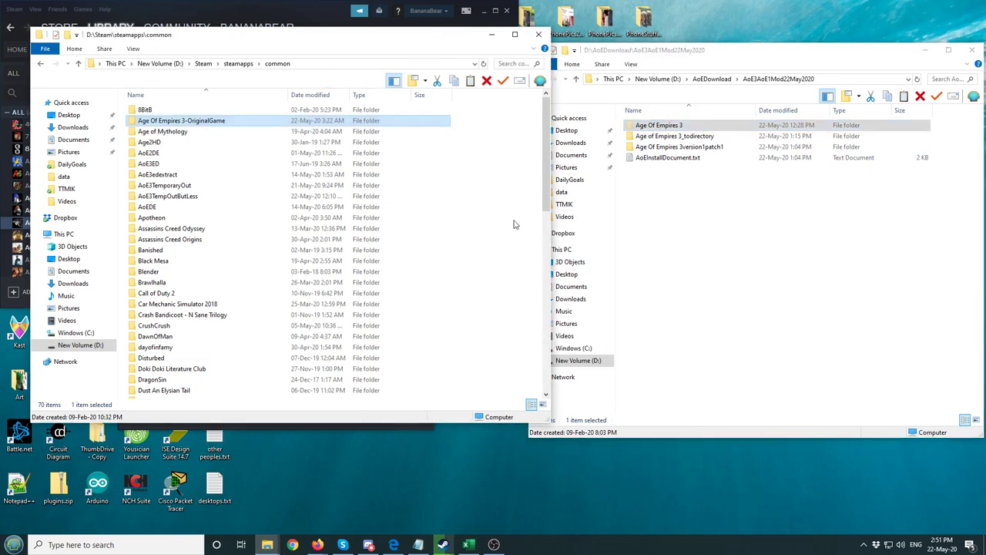
{"action": "left_click", "coordinate": [497, 199]}
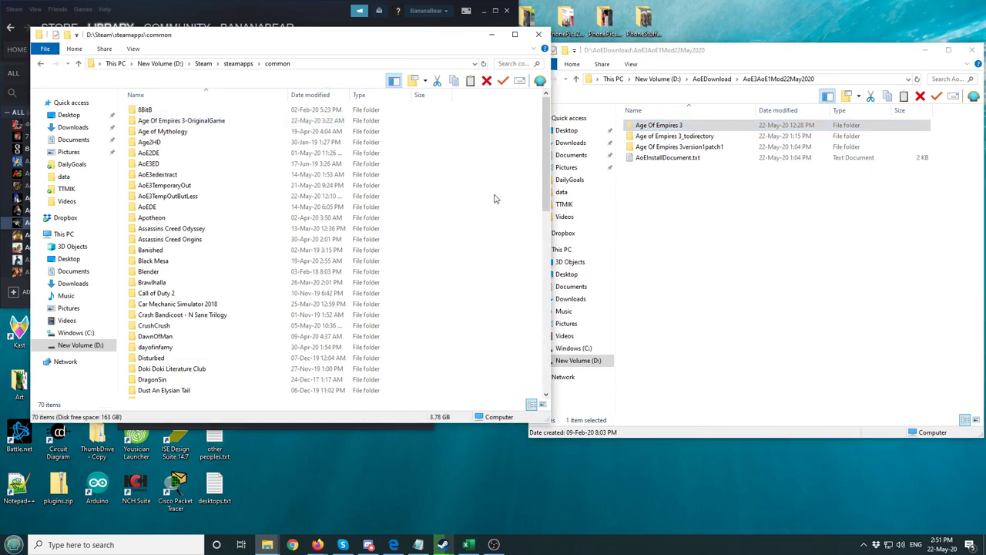
{"action": "mouse_move", "coordinate": [532, 268]}
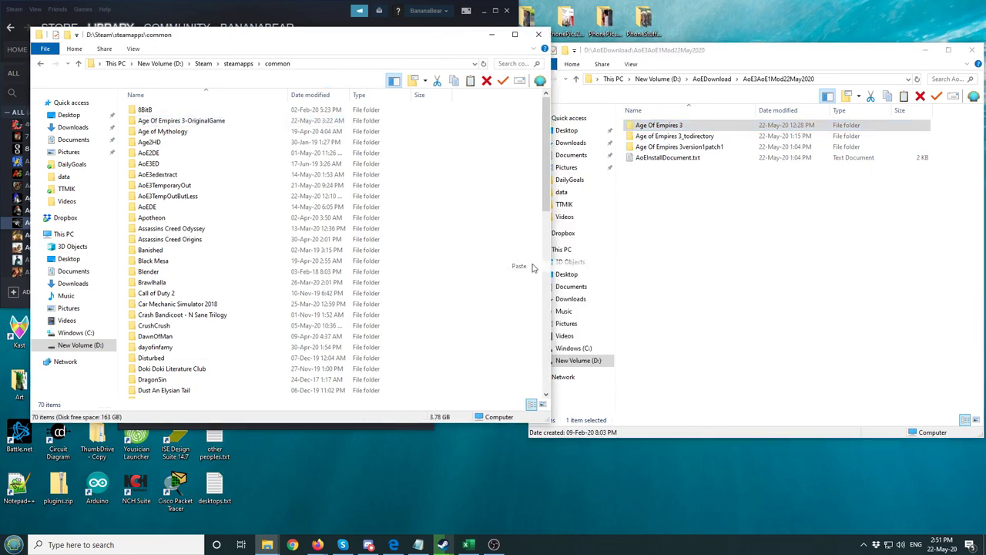
{"action": "left_click", "coordinate": [519, 265]}
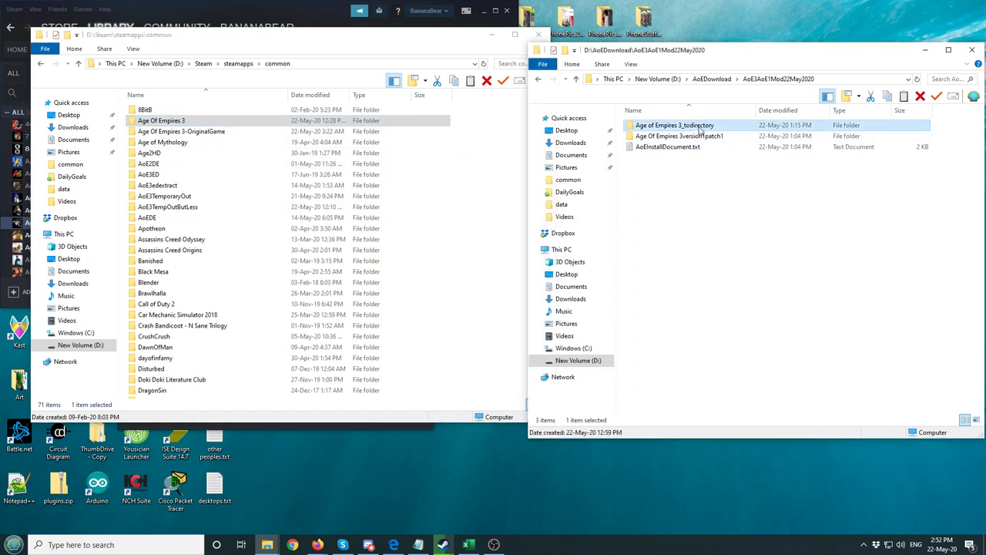
{"action": "mouse_move", "coordinate": [675, 124]}
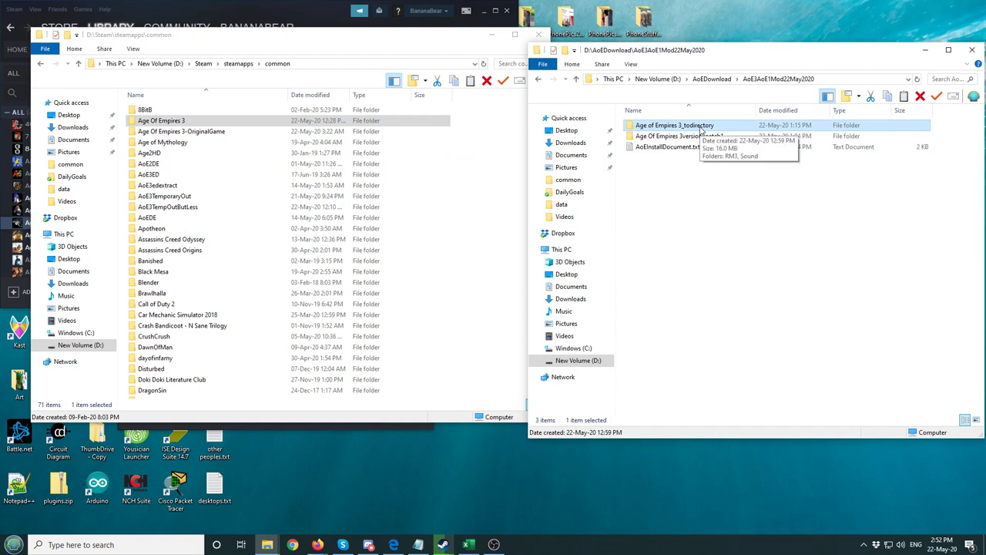
Step: Rename the Age Of Empires 3_tcdirectory folder to Age Of Empires 3
{"action": "right_click", "coordinate": [675, 125]}
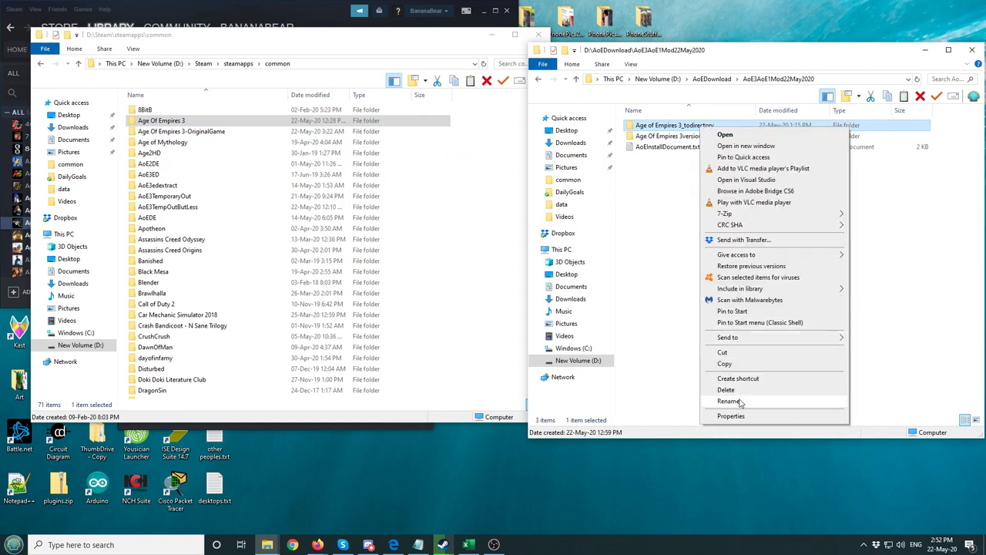
{"action": "left_click", "coordinate": [729, 401]}
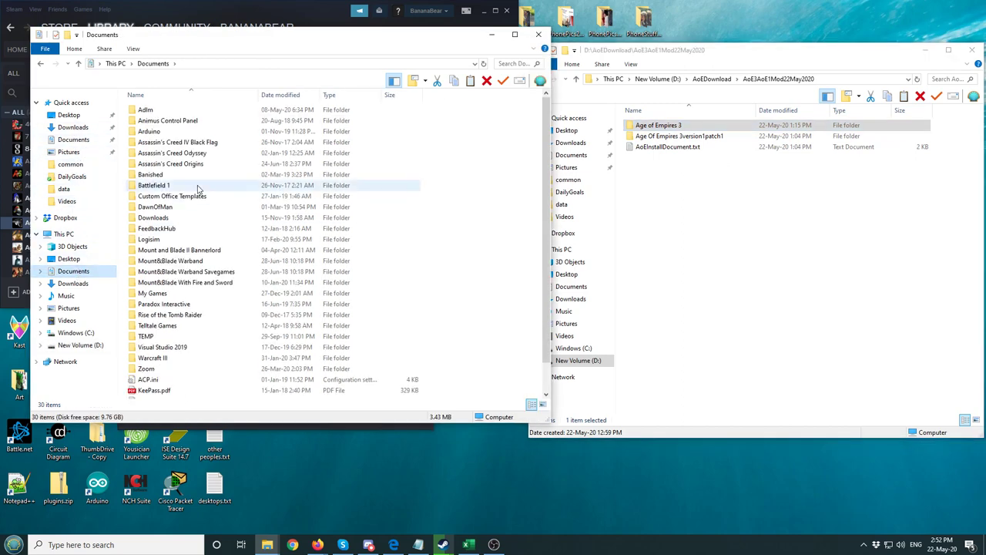
Step: Open the My Games folder inside Documents
{"action": "left_click", "coordinate": [154, 206]}
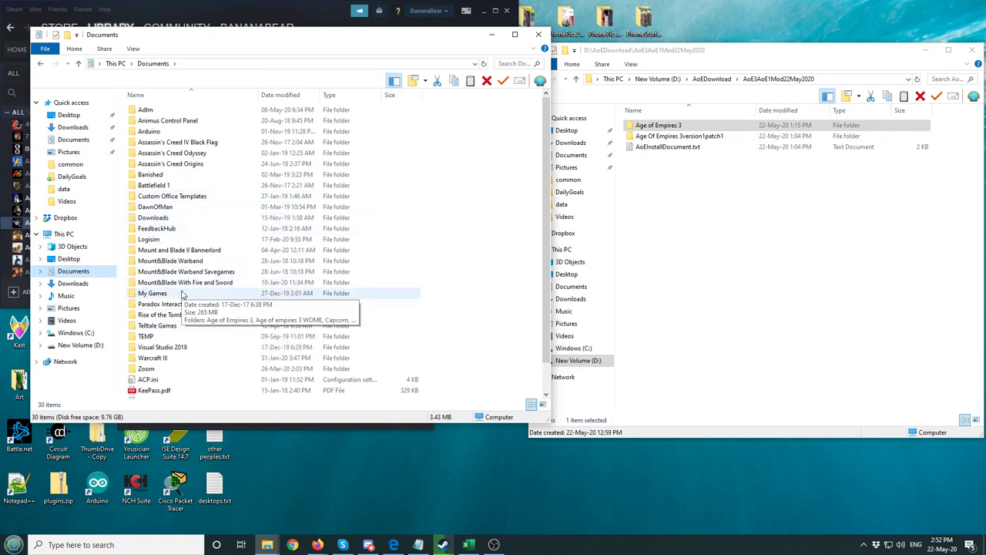
{"action": "left_click", "coordinate": [153, 293]}
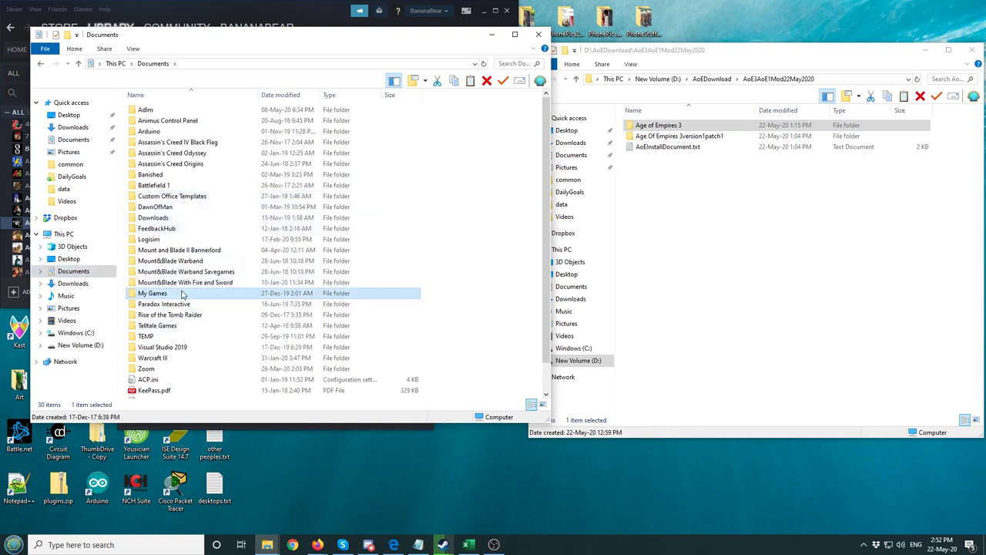
{"action": "double_click", "coordinate": [152, 293]}
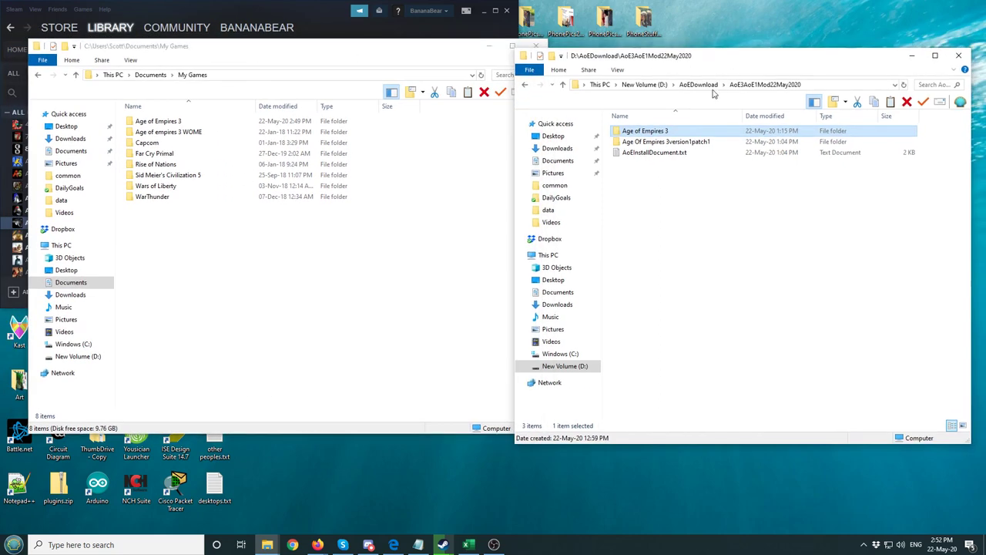
{"action": "mouse_move", "coordinate": [696, 133]}
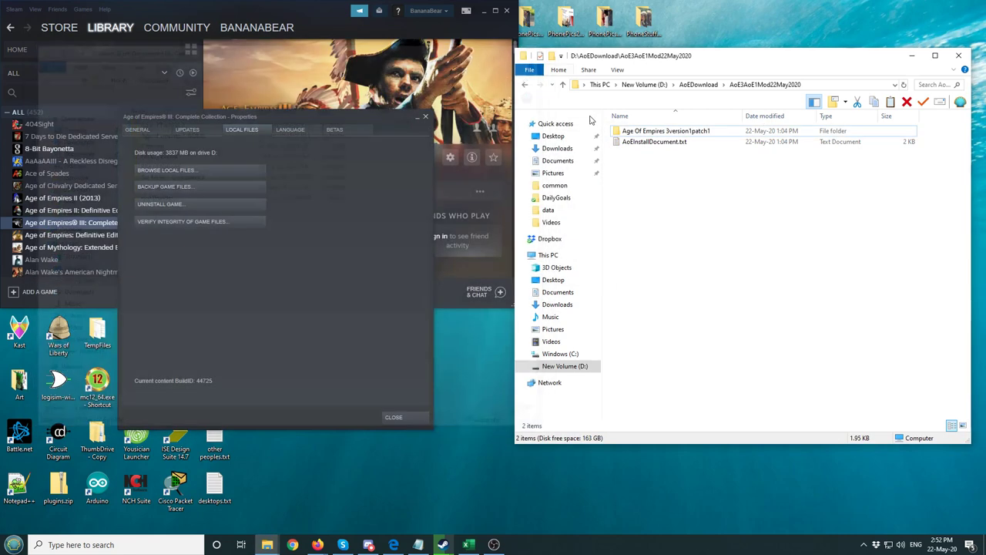
Step: Rename the Age Of Empires 3version1patch1 folder to Age Of Empires 3
{"action": "left_click", "coordinate": [666, 130]}
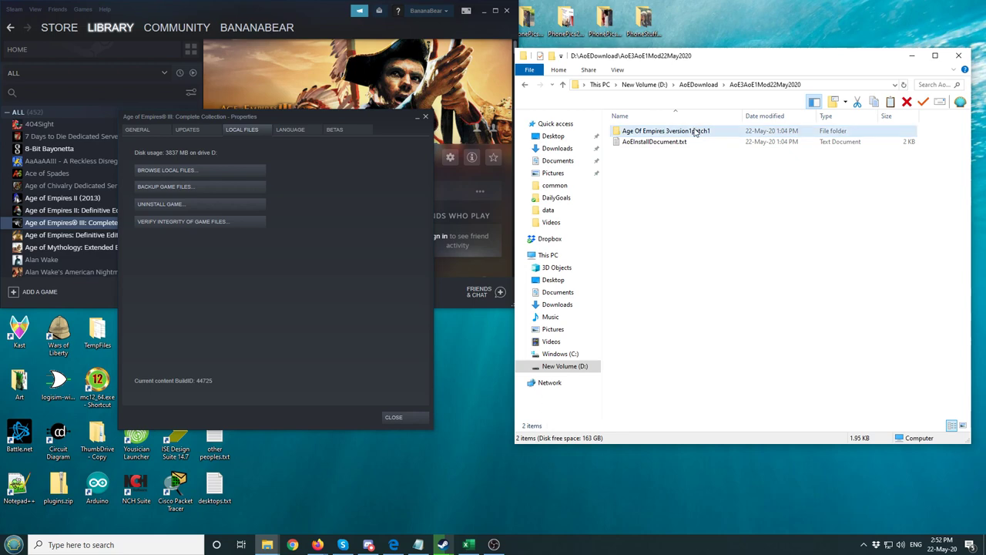
{"action": "right_click", "coordinate": [665, 129]}
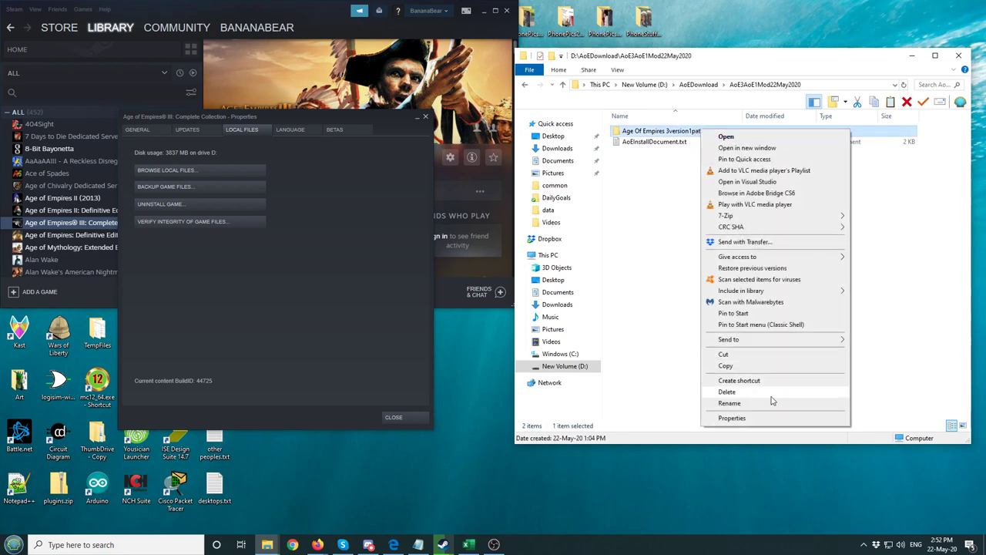
{"action": "left_click", "coordinate": [730, 404]}
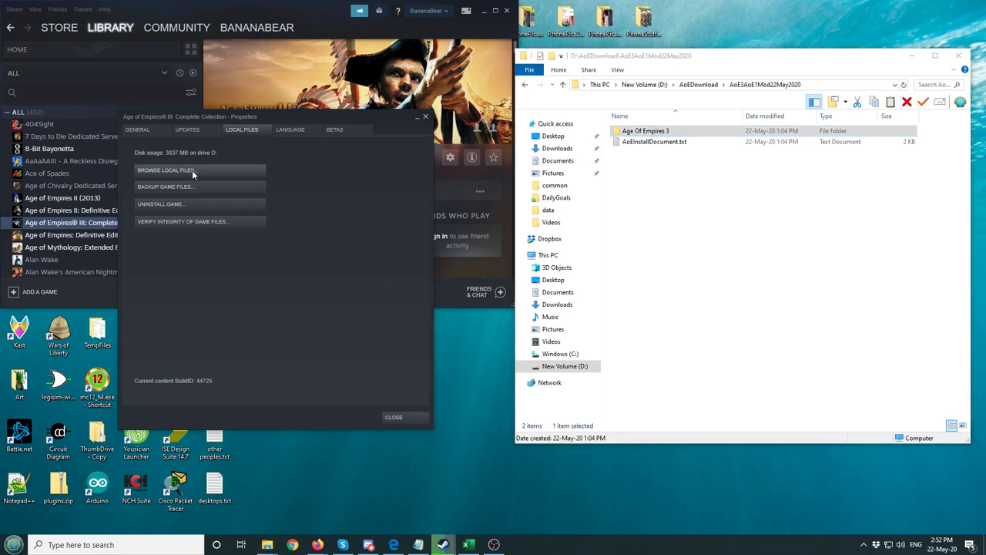
Step: Browse the game's local files again to reach Steam's common folder
{"action": "left_click", "coordinate": [166, 169]}
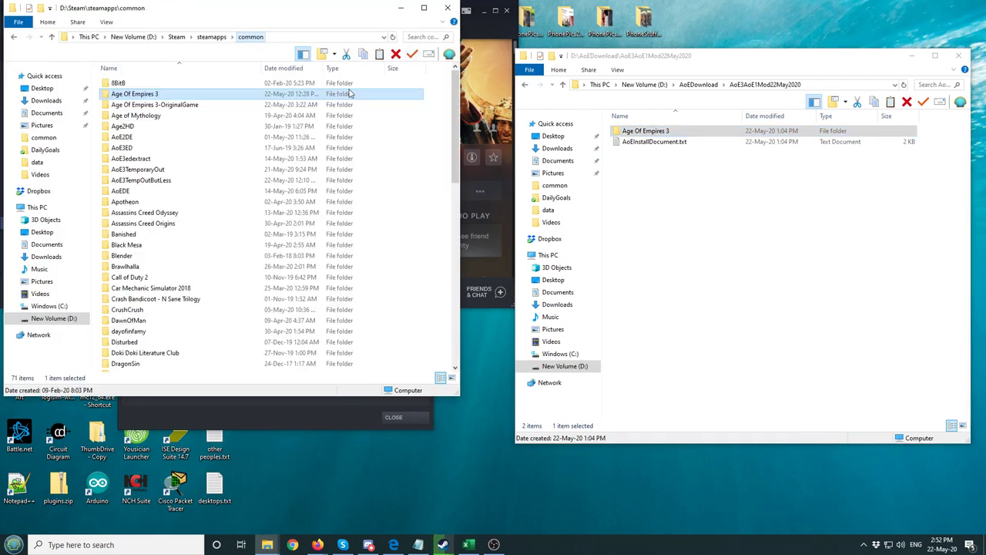
{"action": "left_click", "coordinate": [644, 130]}
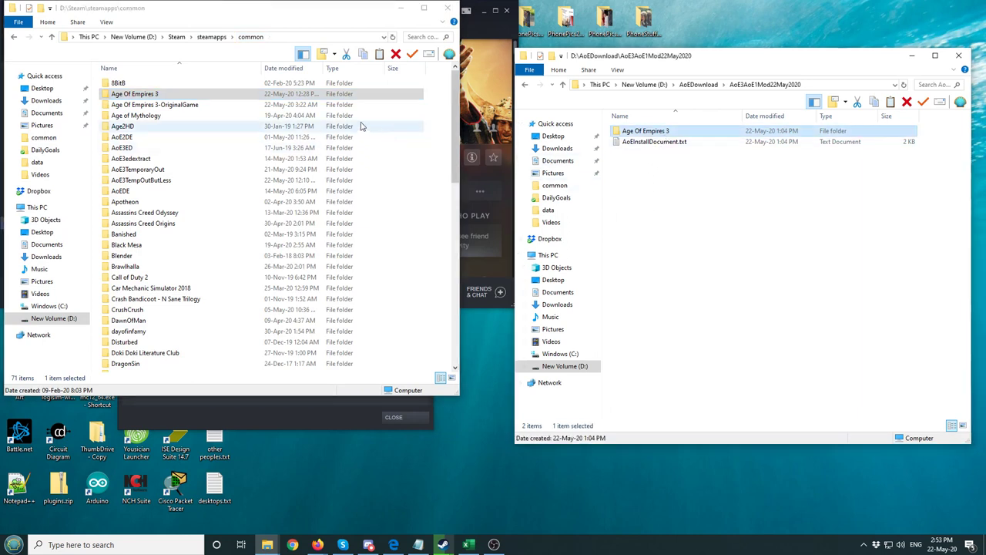
{"action": "left_click", "coordinate": [136, 114]}
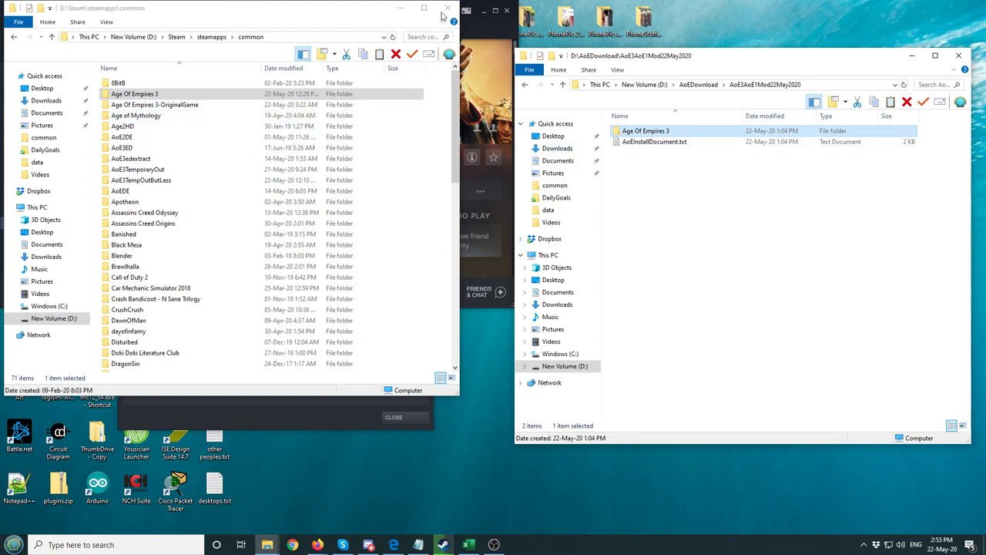
{"action": "mouse_move", "coordinate": [959, 55]}
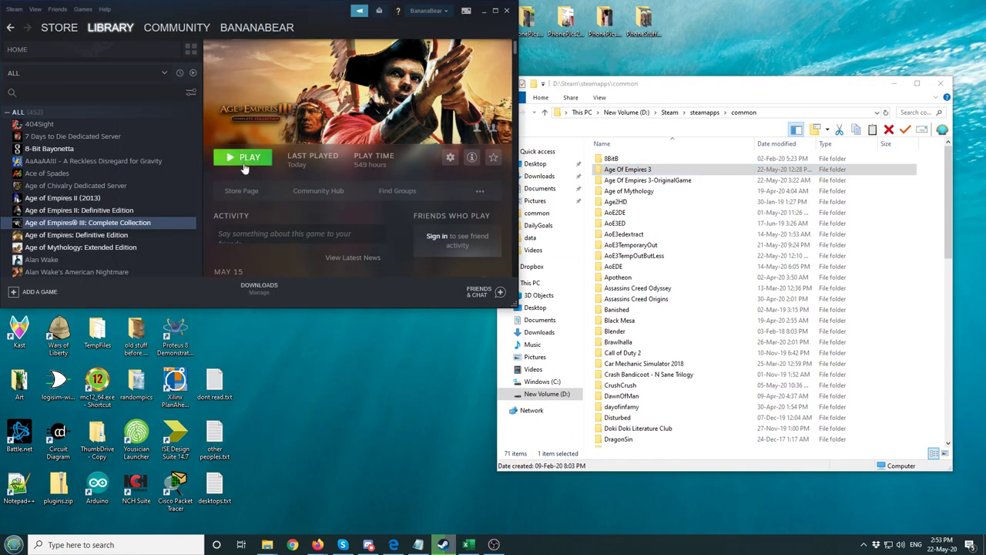
Step: Launch Age of Empires III via the Asian Dynasties option, past the CD key notice, and let it exit
{"action": "left_click", "coordinate": [249, 157]}
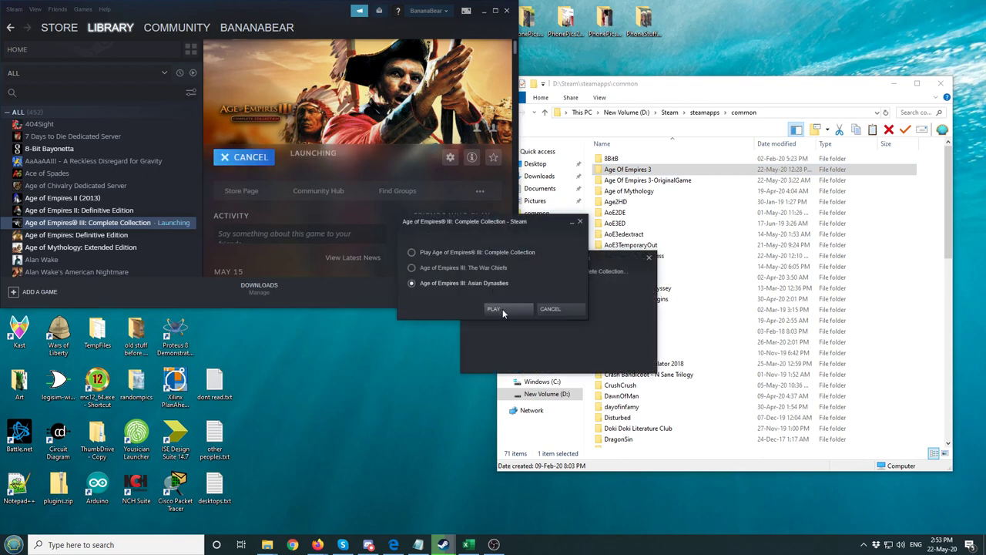
{"action": "left_click", "coordinate": [494, 308]}
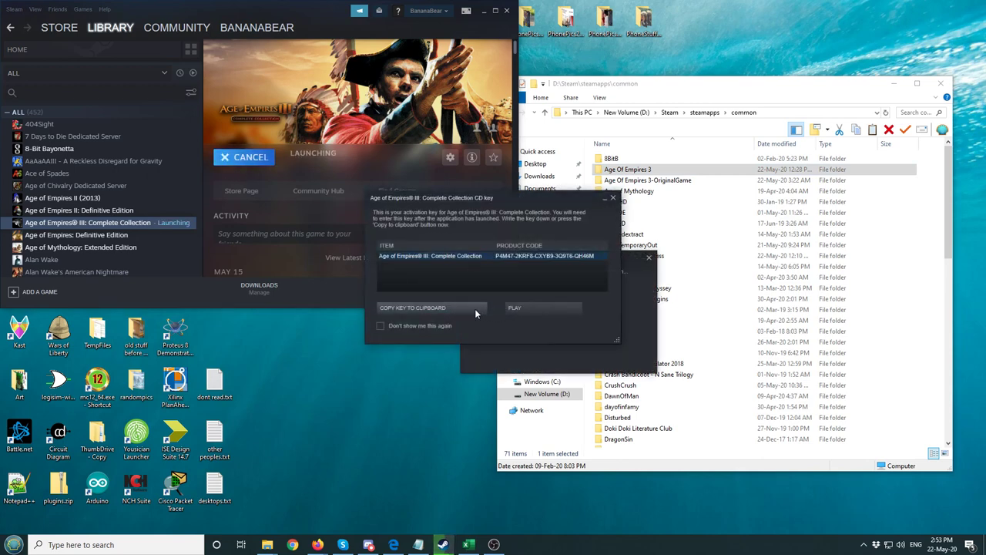
{"action": "left_click", "coordinate": [514, 308]}
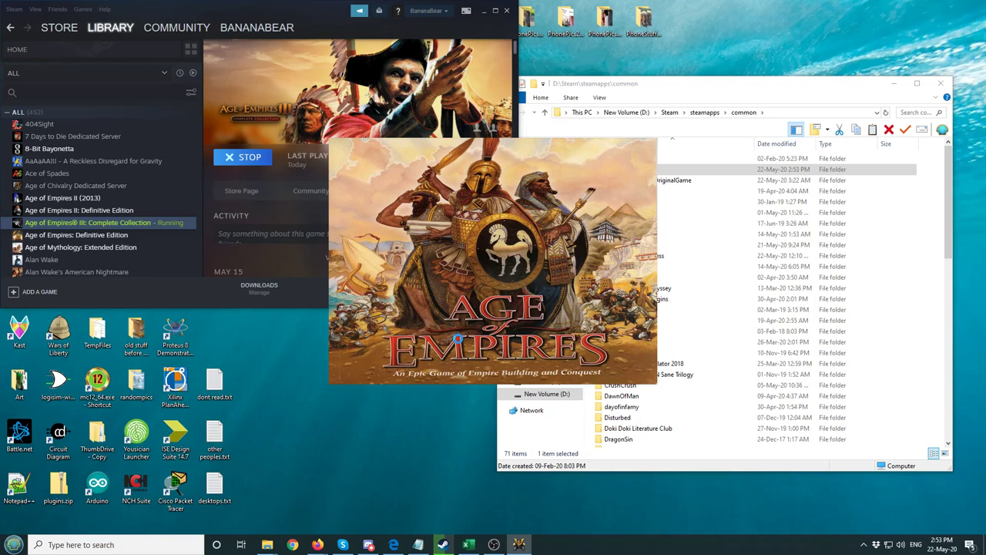
{"action": "mouse_move", "coordinate": [454, 333]}
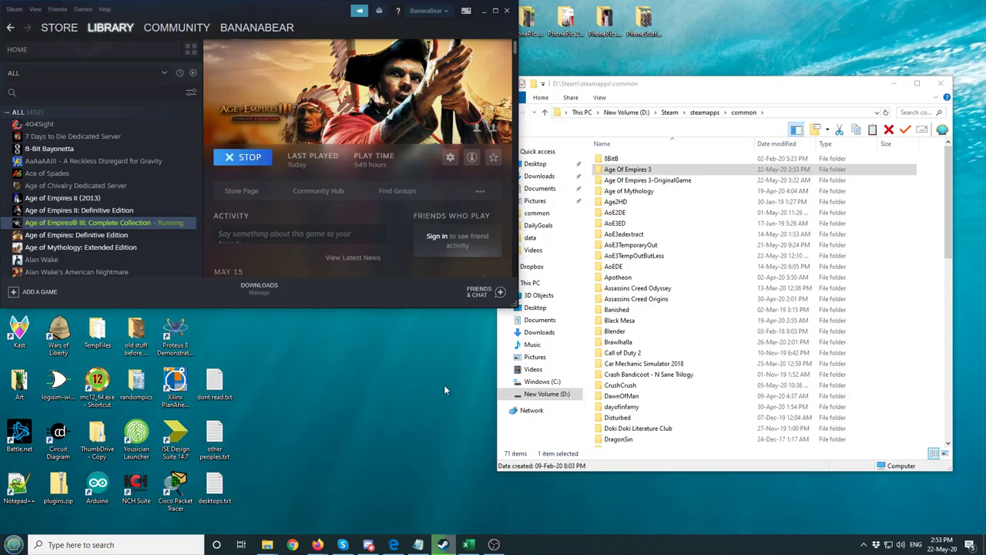
{"action": "left_click", "coordinate": [244, 157]}
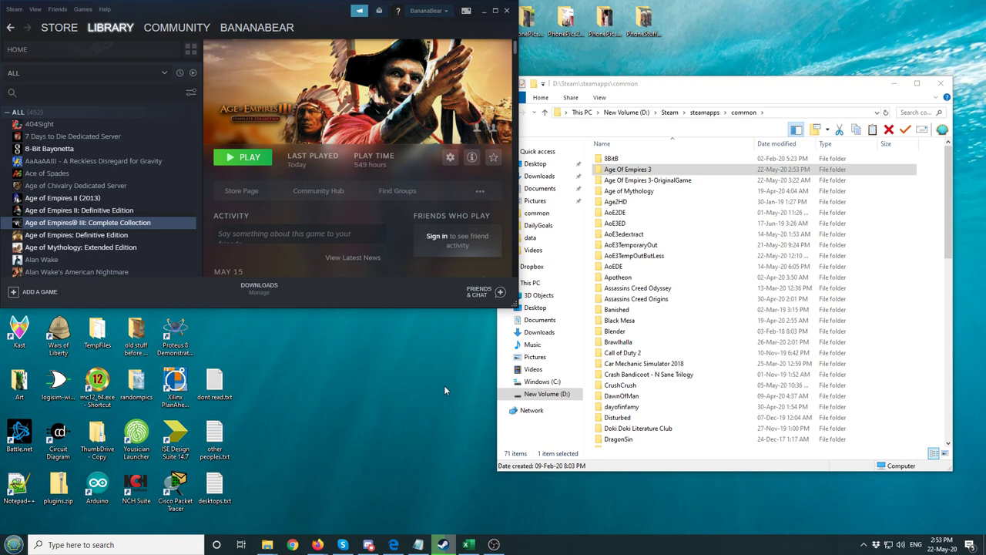
Step: Rename the mod's Age Of Empires 3 folder in common to Age Of Empires 3-AoE1mod
{"action": "left_click", "coordinate": [615, 213]}
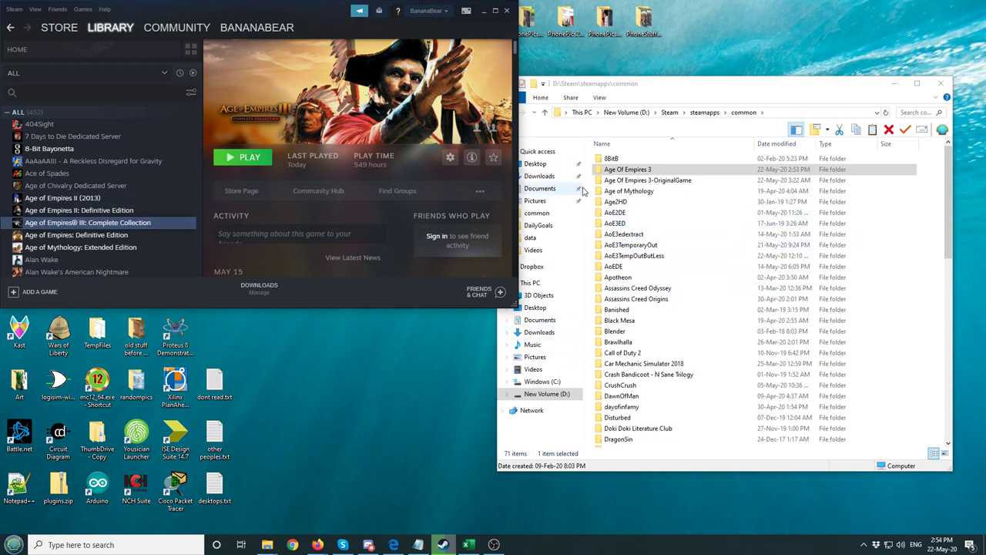
{"action": "left_click", "coordinate": [629, 168]}
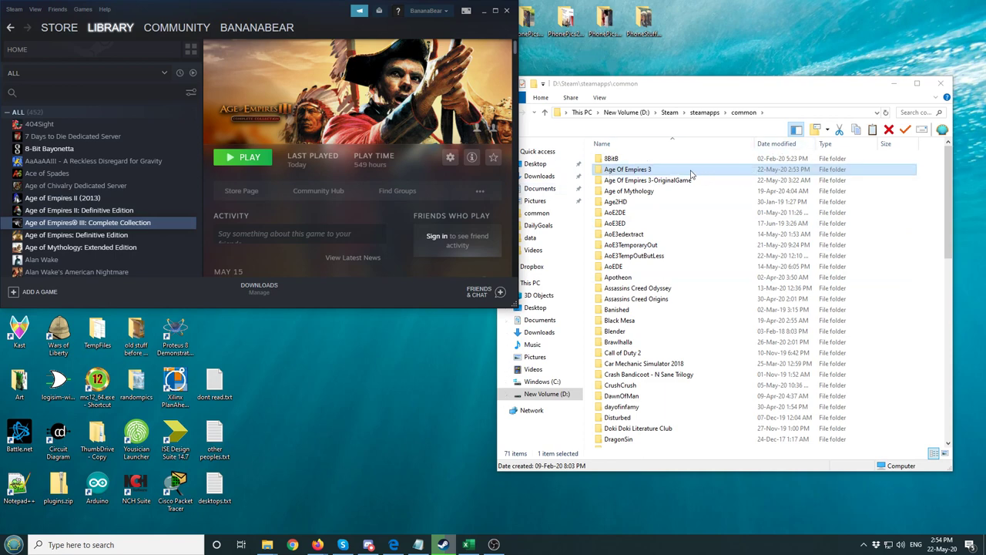
{"action": "right_click", "coordinate": [627, 168]}
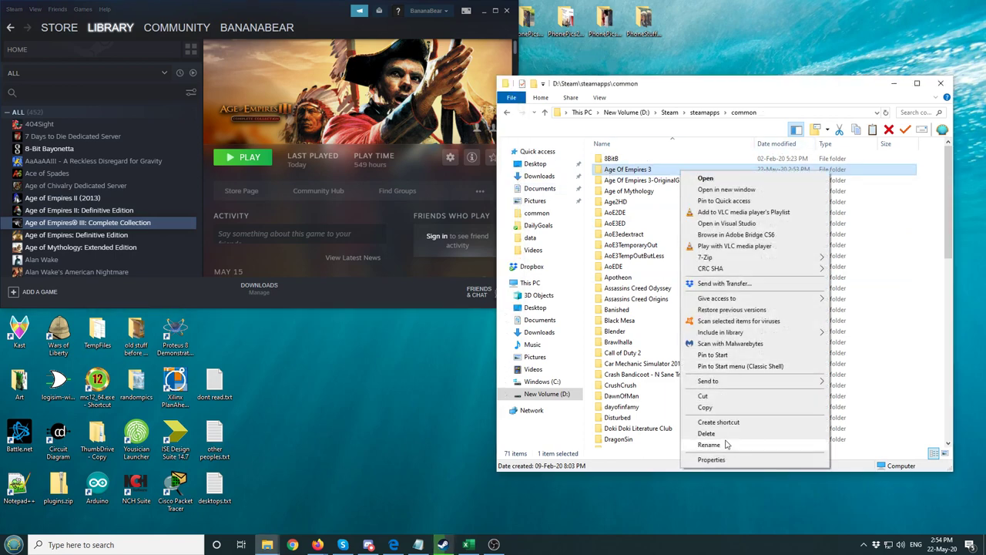
{"action": "left_click", "coordinate": [709, 444]}
{"action": "type", "text": "-AoE1mod"}
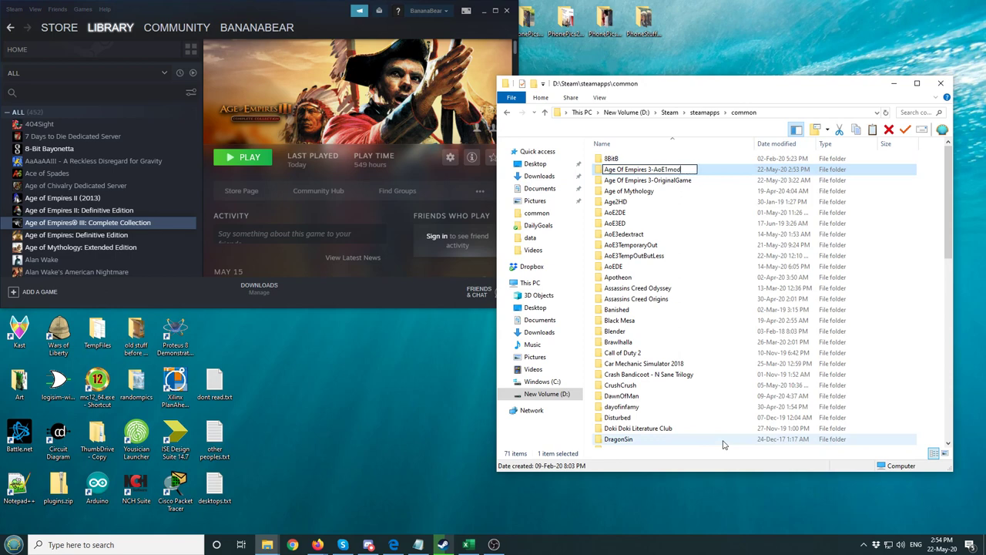
Step: Restore Age Of Empires 3-OriginalGame to its original name Age Of Empires 3
{"action": "right_click", "coordinate": [648, 179]}
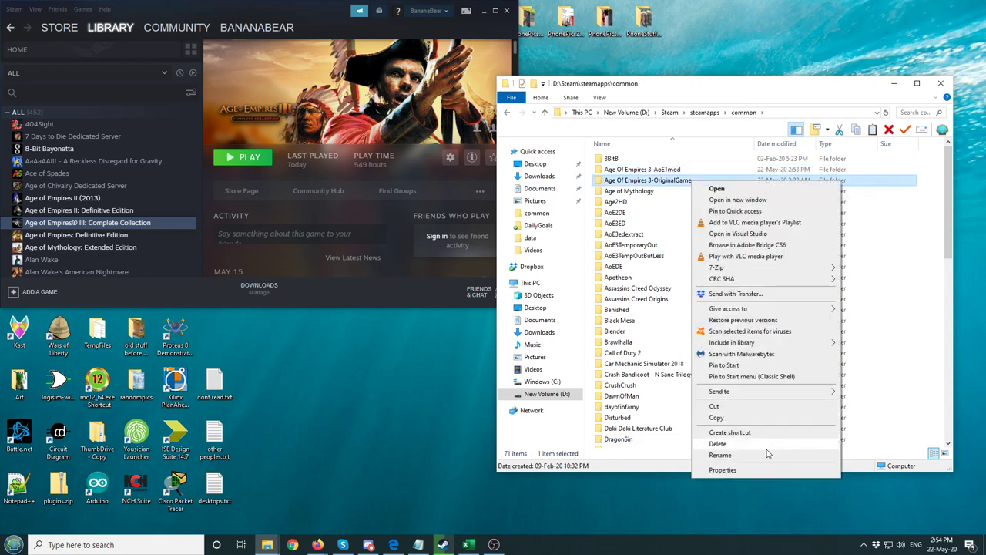
{"action": "left_click", "coordinate": [720, 455]}
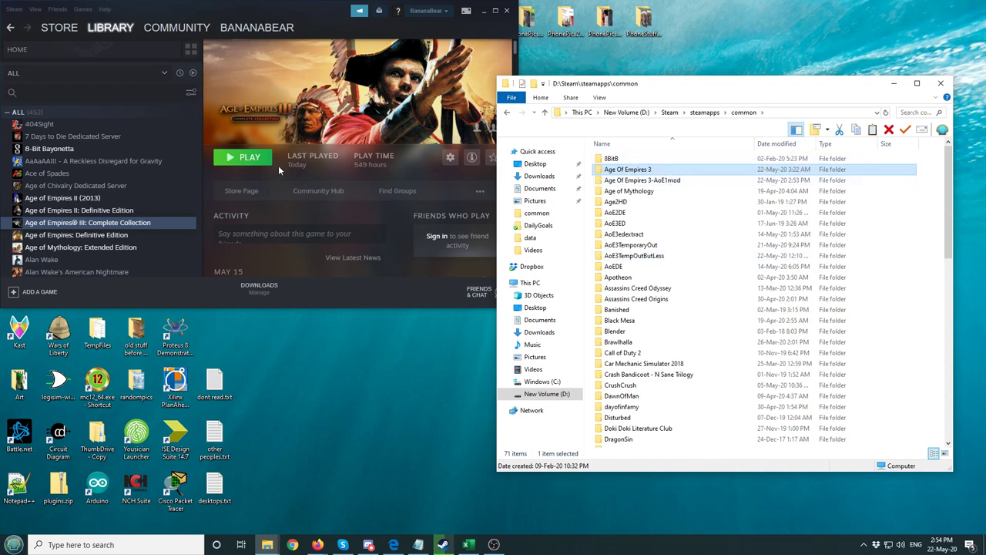
Step: Launch Age of Empires III: The Asian Dynasties from Steam with its original files
{"action": "left_click", "coordinate": [250, 157]}
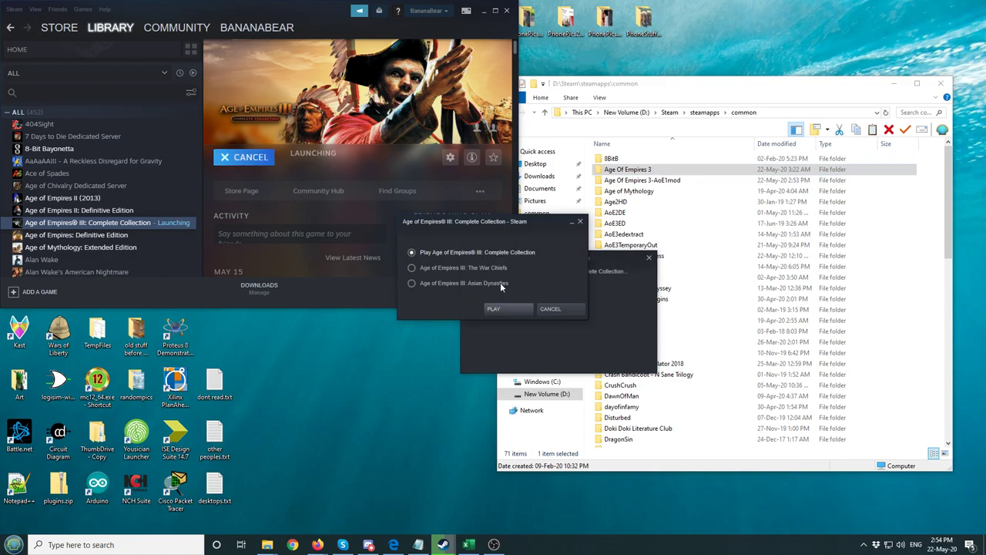
{"action": "left_click", "coordinate": [493, 308]}
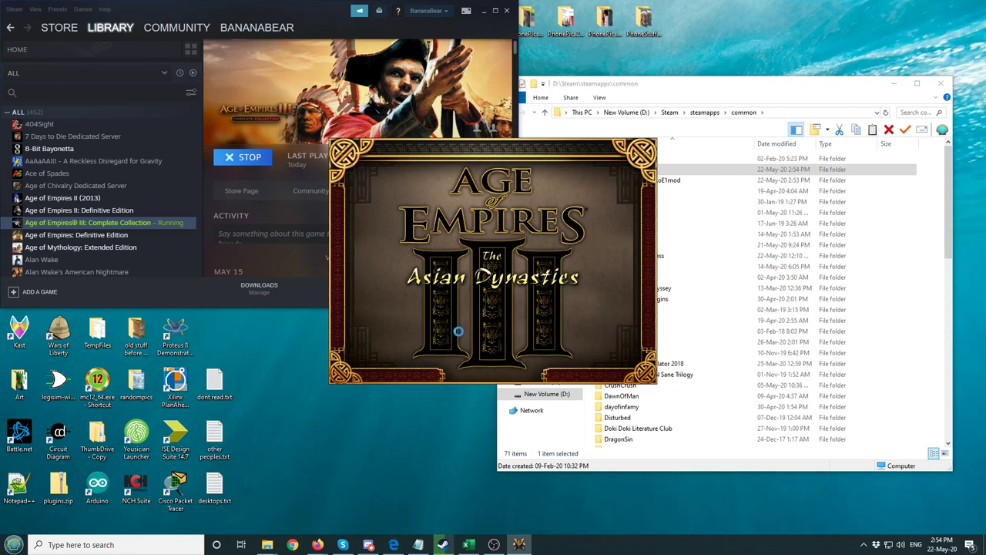